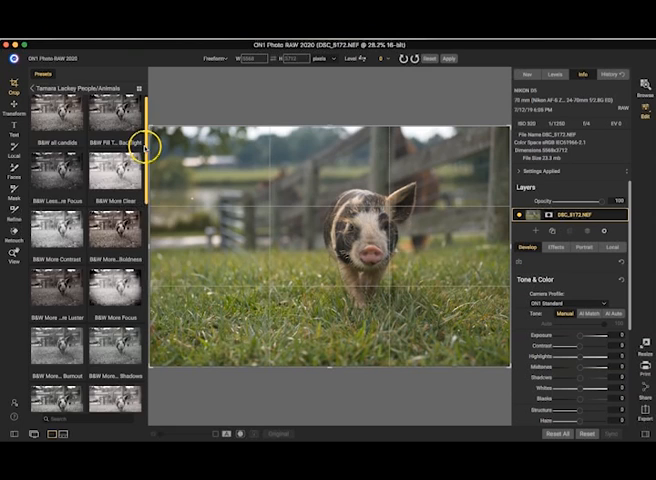
- Scroll to Tone & Color and start adjusting the photo's overall exposure
scroll("down", 3)
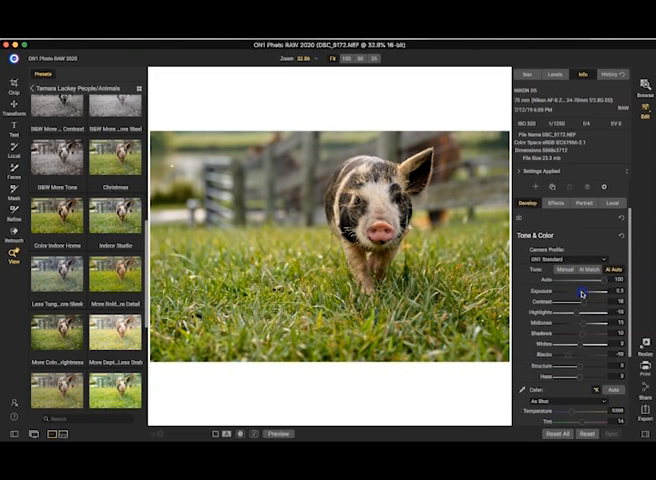
left_click(566, 270)
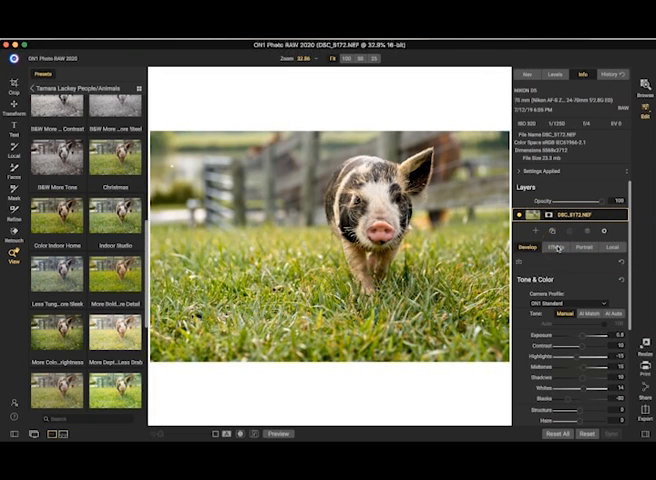
- Add the Sunshine effect filter using its Glow style
left_click(558, 248)
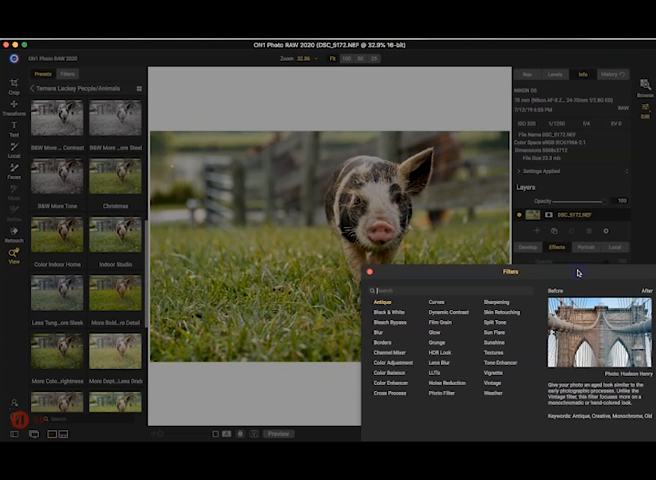
mouse_move(492, 384)
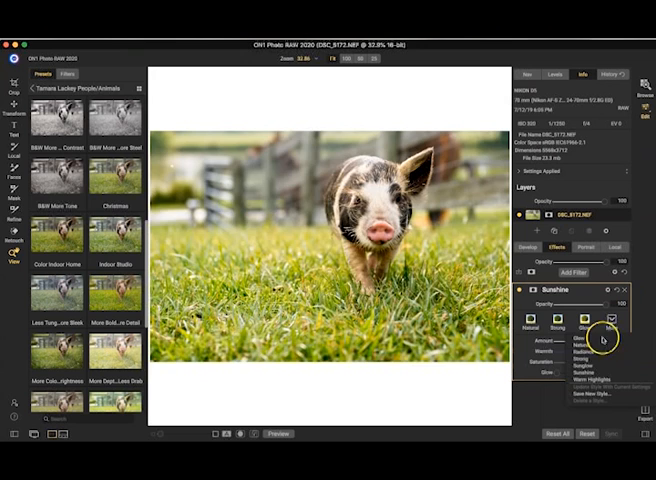
left_click(601, 338)
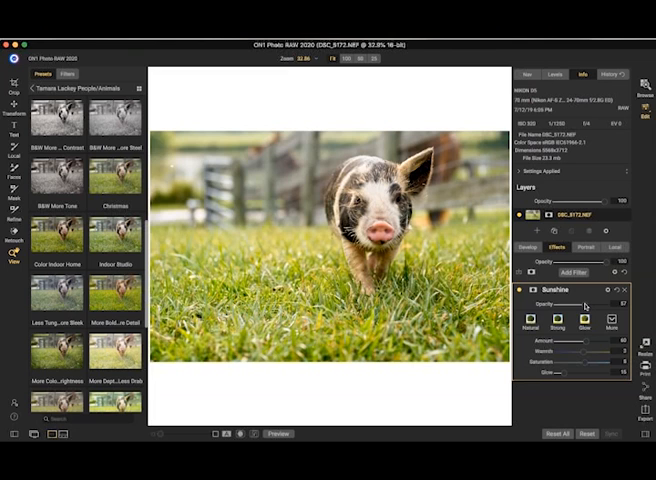
mouse_move(479, 222)
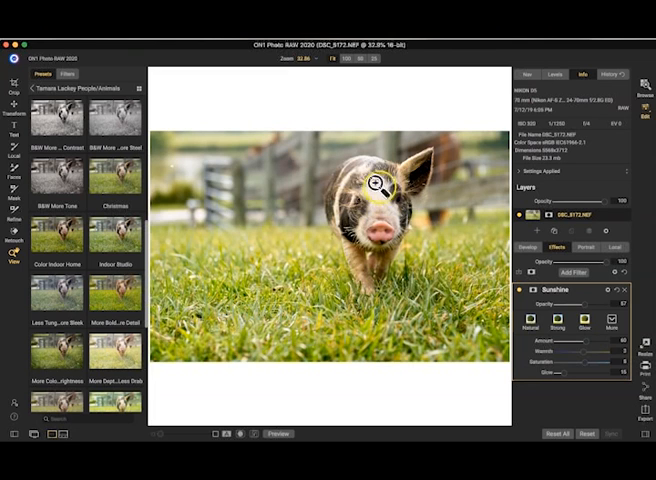
mouse_move(408, 208)
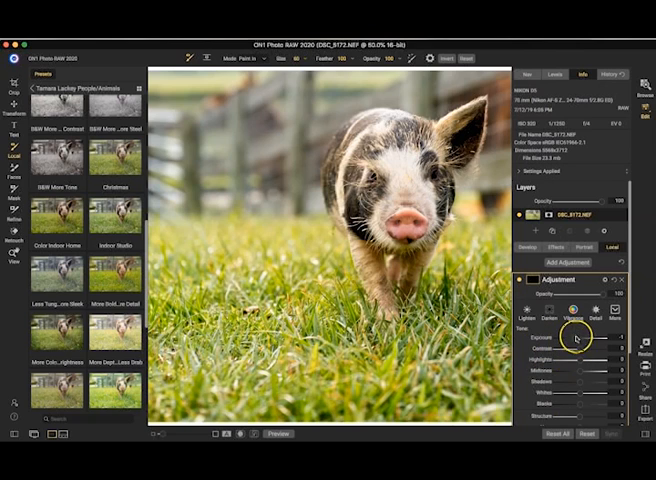
left_click_drag(577, 339, 581, 339)
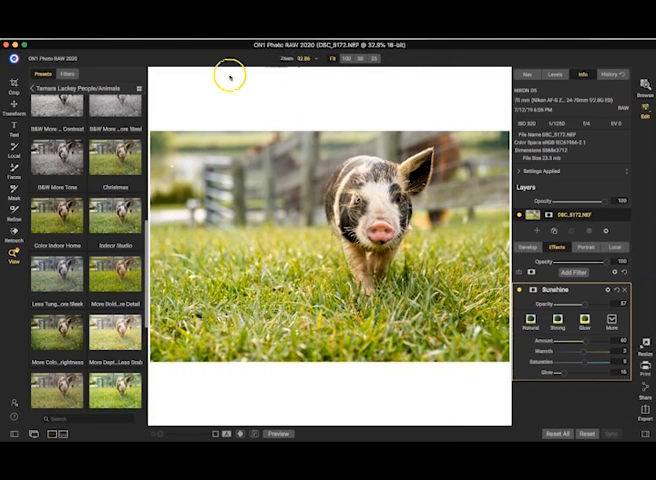
mouse_move(230, 252)
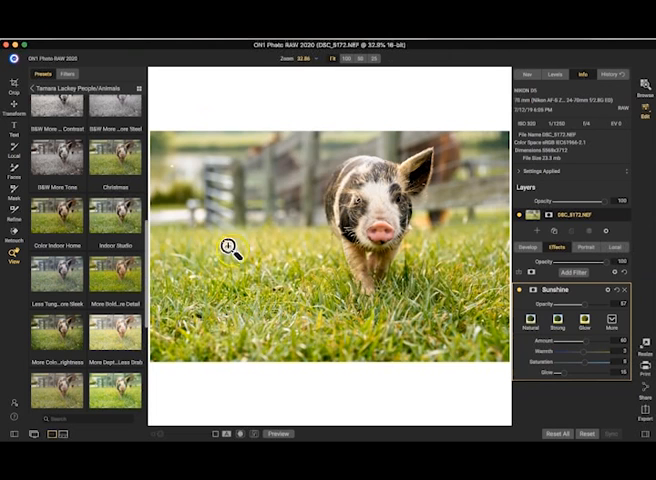
- Add a Sun Flare filter from the Filters browser and choose a different flare style
left_click(574, 272)
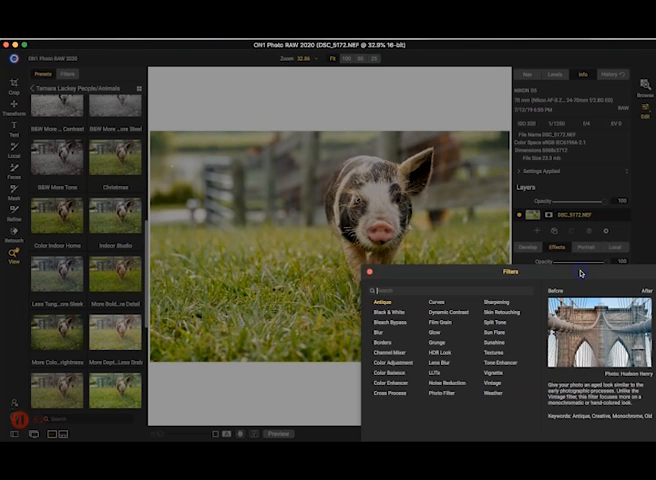
left_click(488, 338)
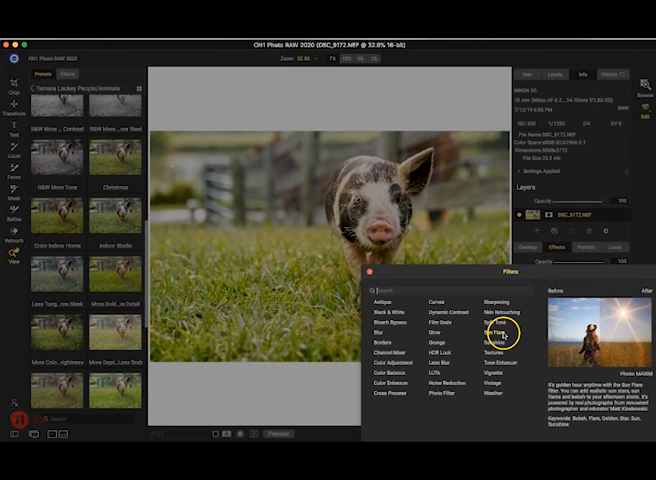
left_click(487, 335)
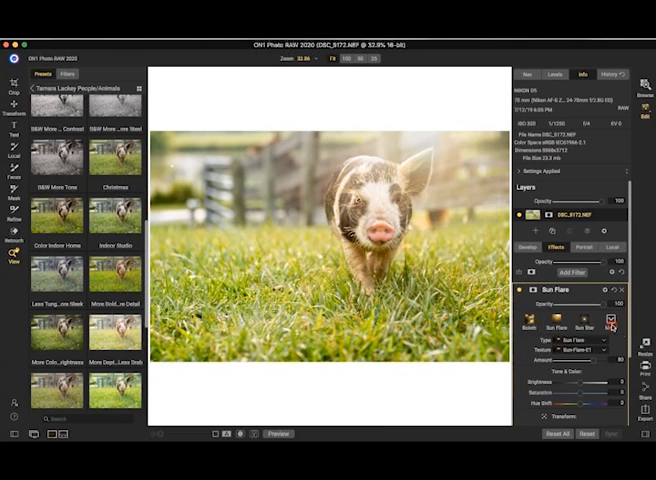
left_click(601, 323)
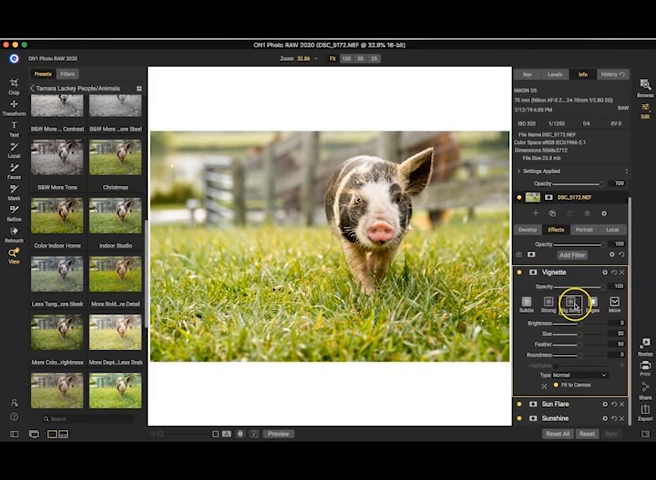
- Choose a broader, softer vignette style preset
left_click(572, 305)
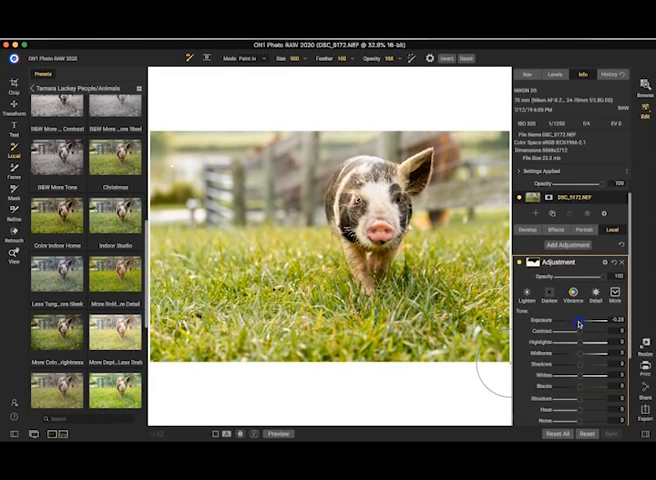
- Set the grass adjustment's Exposure near 0 and Vibrance to about 16
left_click_drag(580, 319, 575, 319)
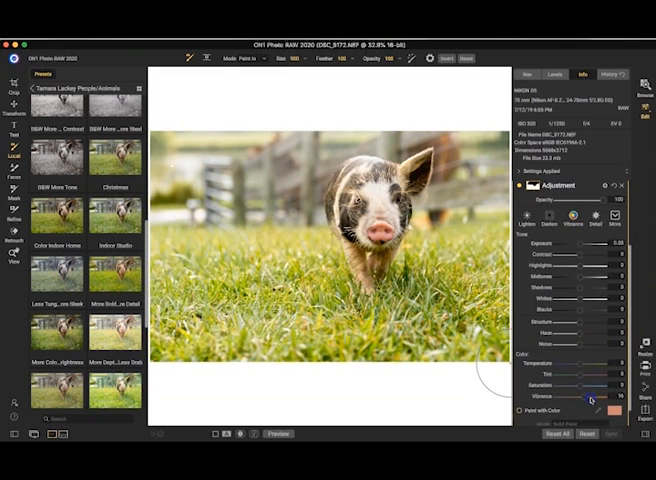
left_click_drag(593, 400, 615, 400)
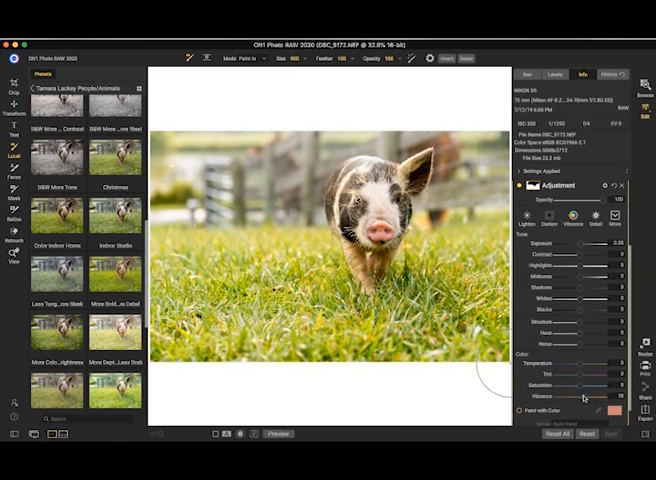
left_click_drag(588, 385, 582, 385)
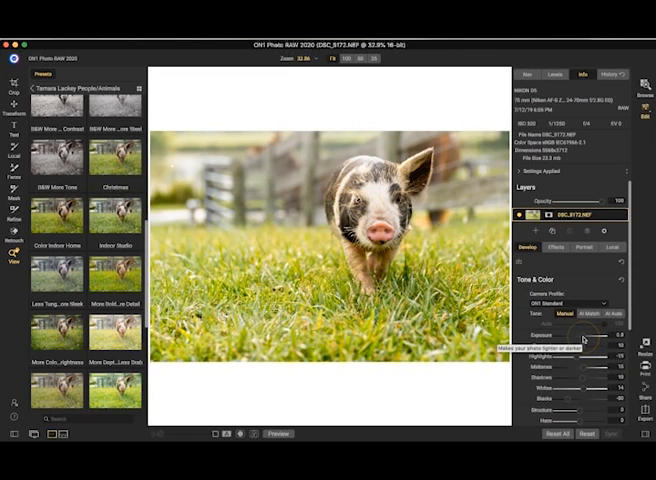
- Nudge the Tone & Color Exposure slider slightly lower
left_click_drag(585, 340, 583, 340)
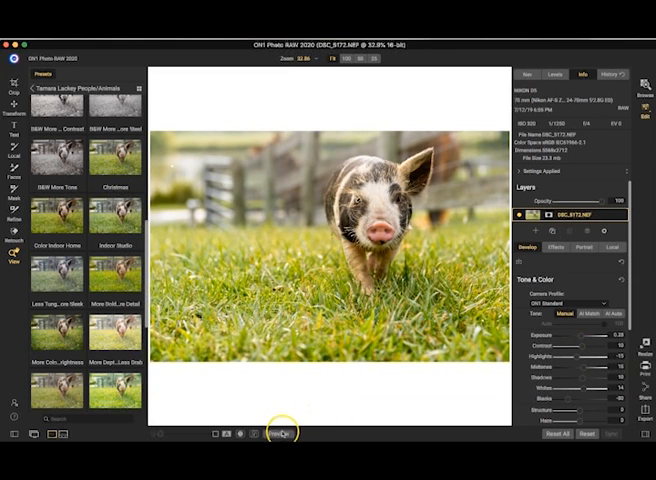
mouse_move(283, 434)
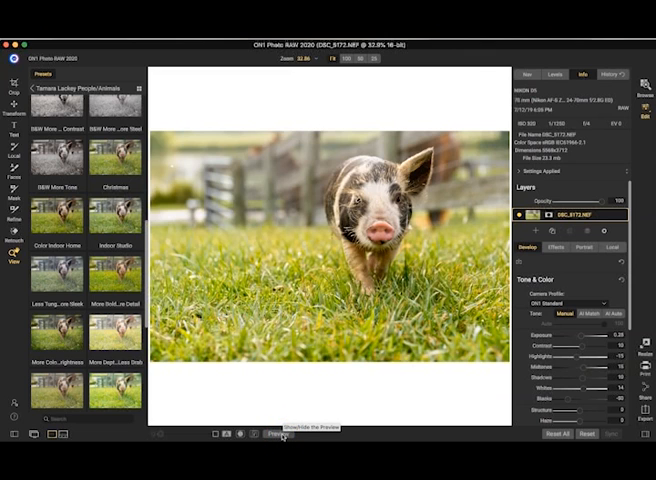
left_click(279, 434)
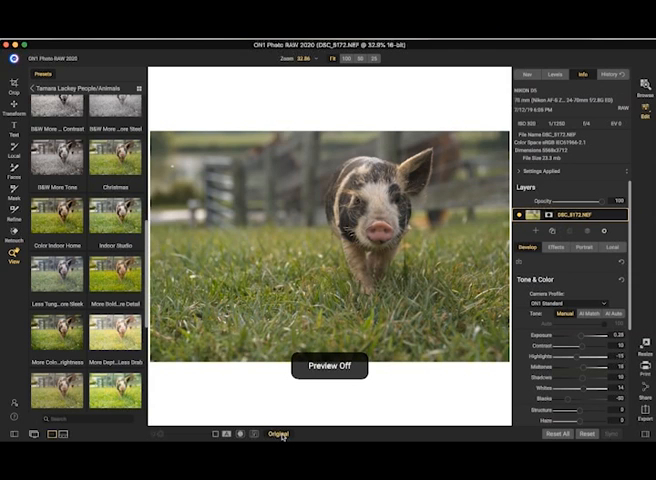
left_click(280, 434)
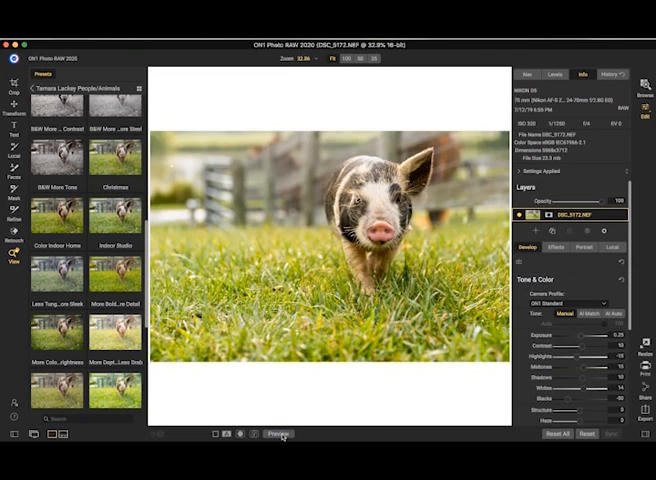